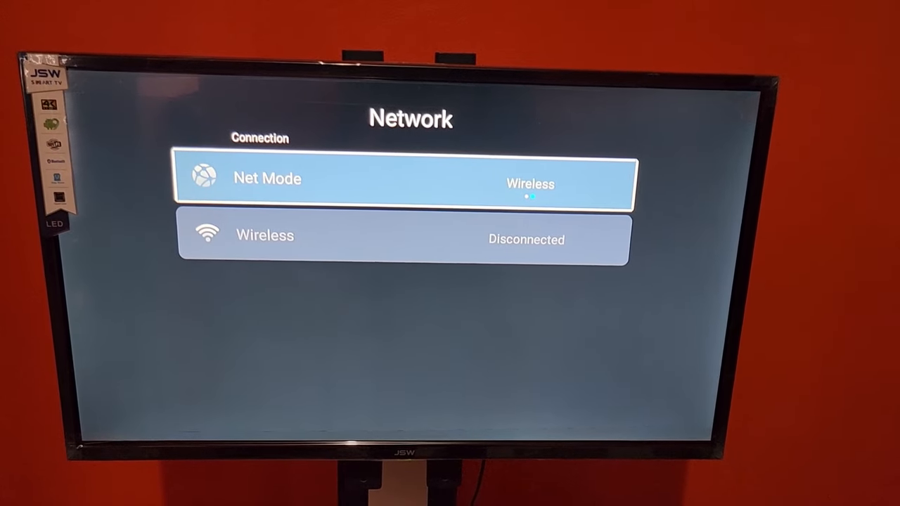
Step: Join the Nexxt_DE1B88 network from the Wireless list with its password so it shows Connected
{"action": "key", "text": "Down"}
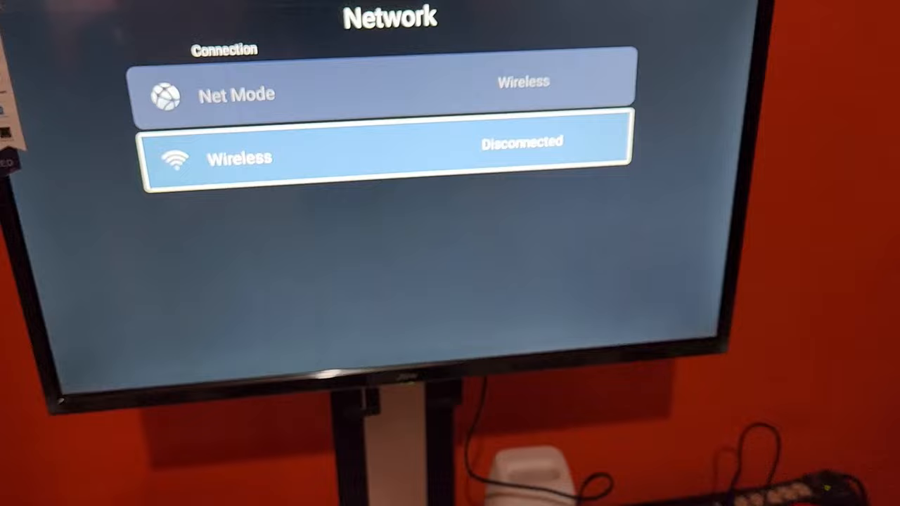
{"action": "left_click", "coordinate": [387, 157]}
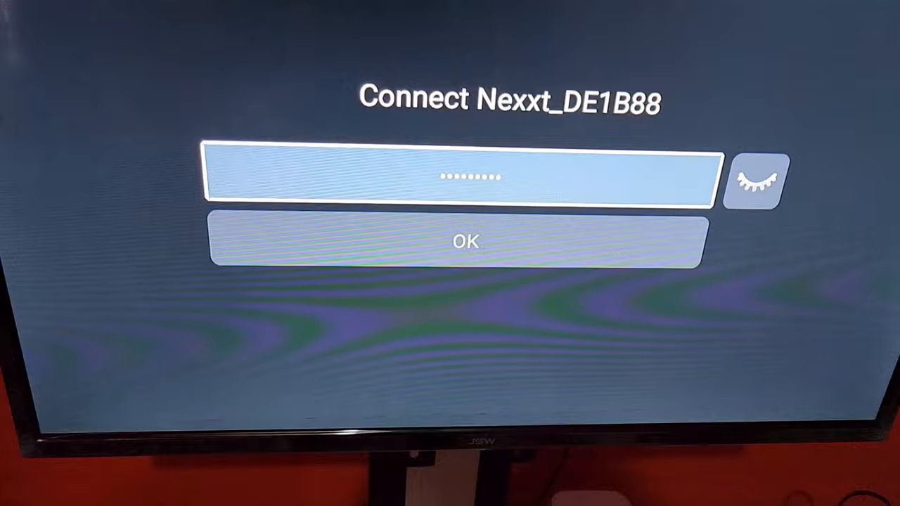
{"action": "left_click", "coordinate": [465, 241]}
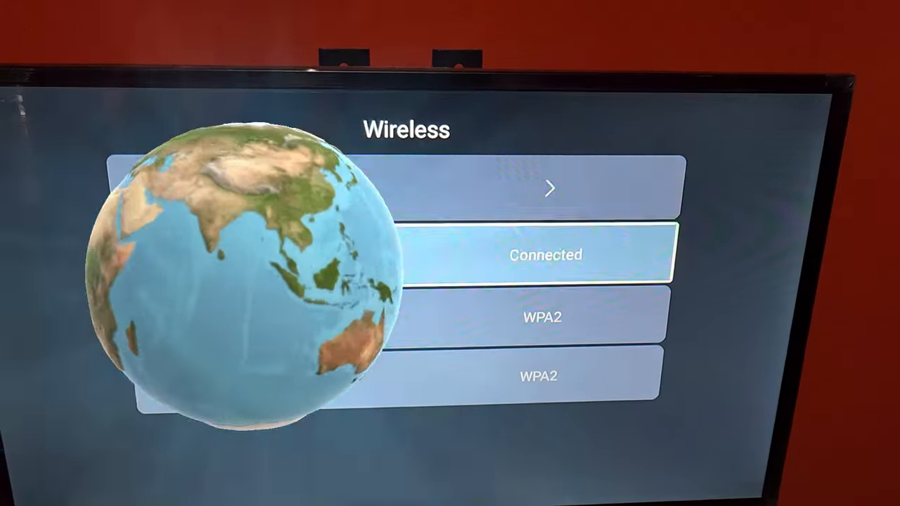